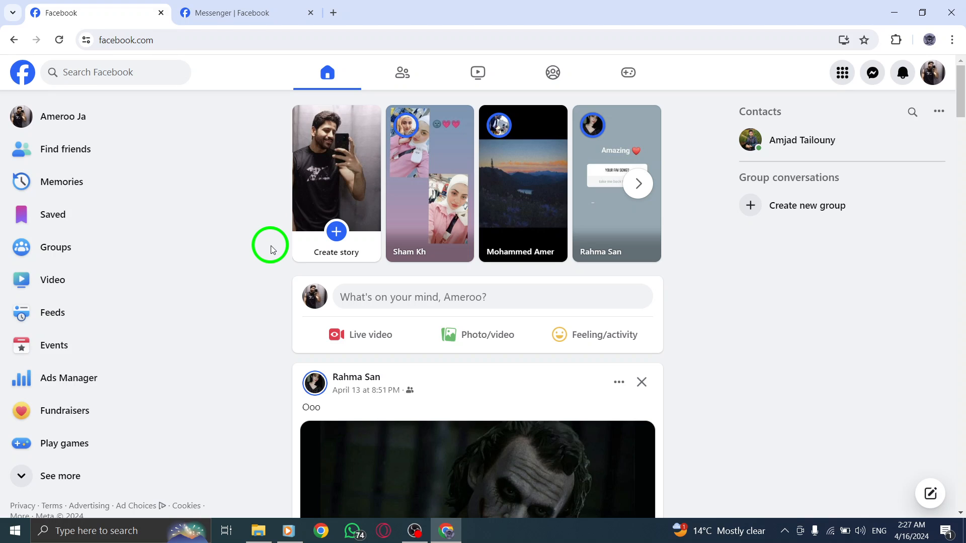
mouse_move(258, 231)
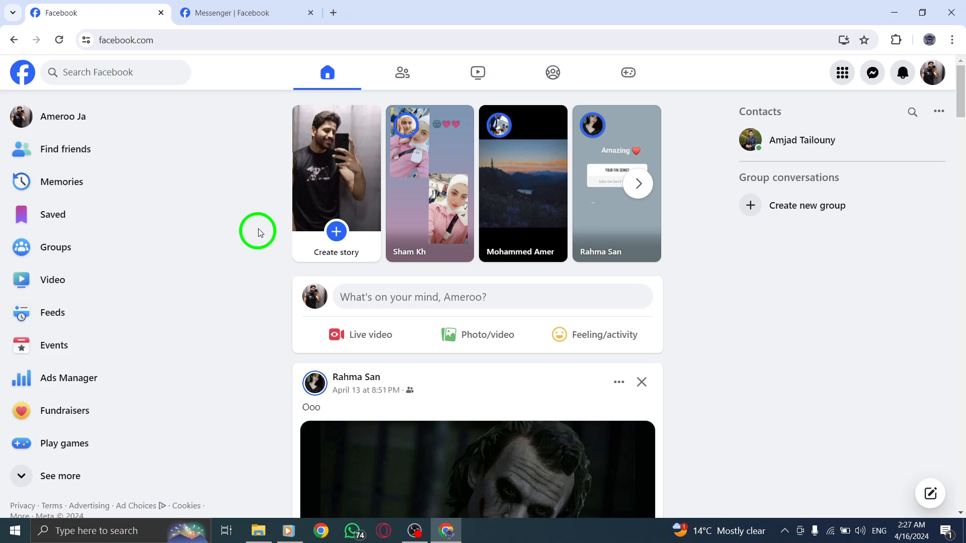
Reach Privacy & safety from the Messenger Chats ⋯ menu to show end-to-end encrypted chat settings.
left_click(245, 13)
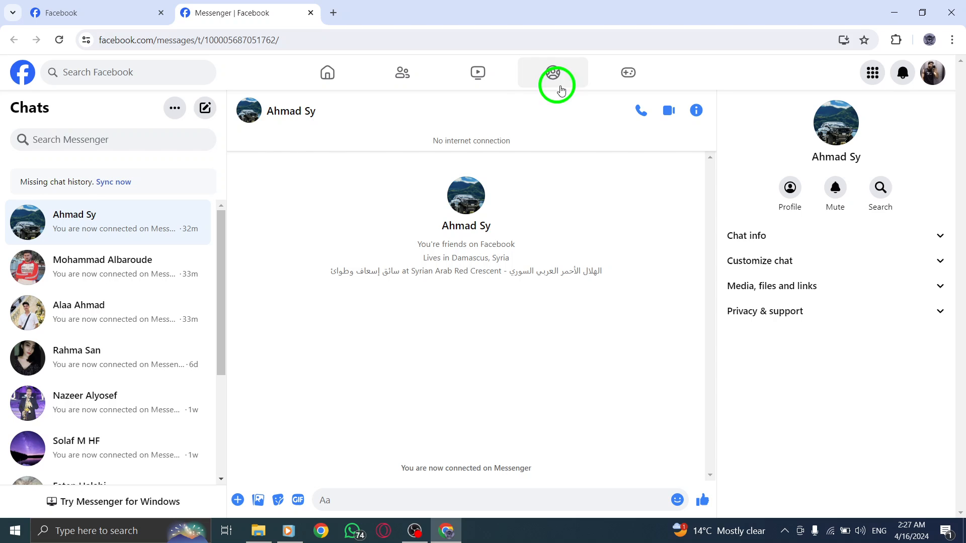
left_click(174, 107)
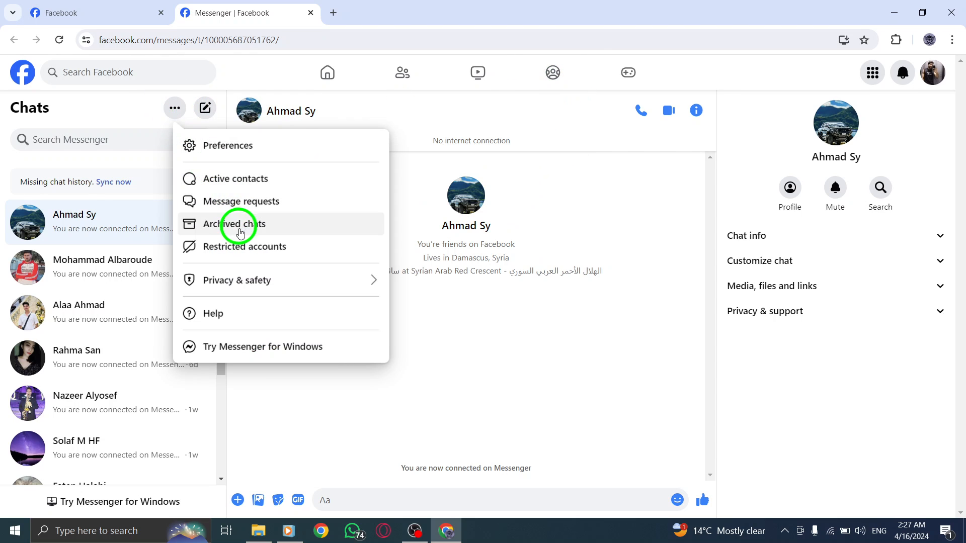
left_click(234, 280)
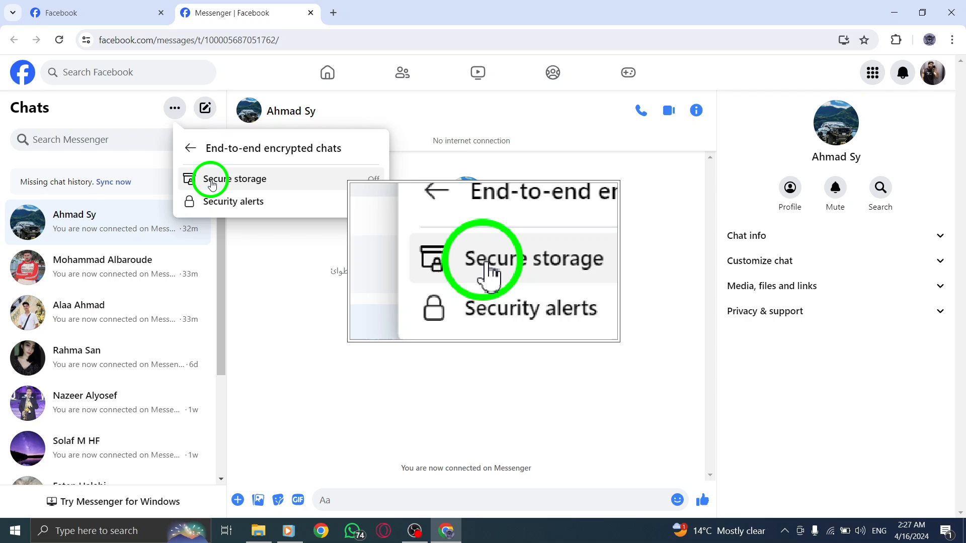
Enter Secure storage and begin turning it on, reaching the PIN prompt.
left_click(235, 179)
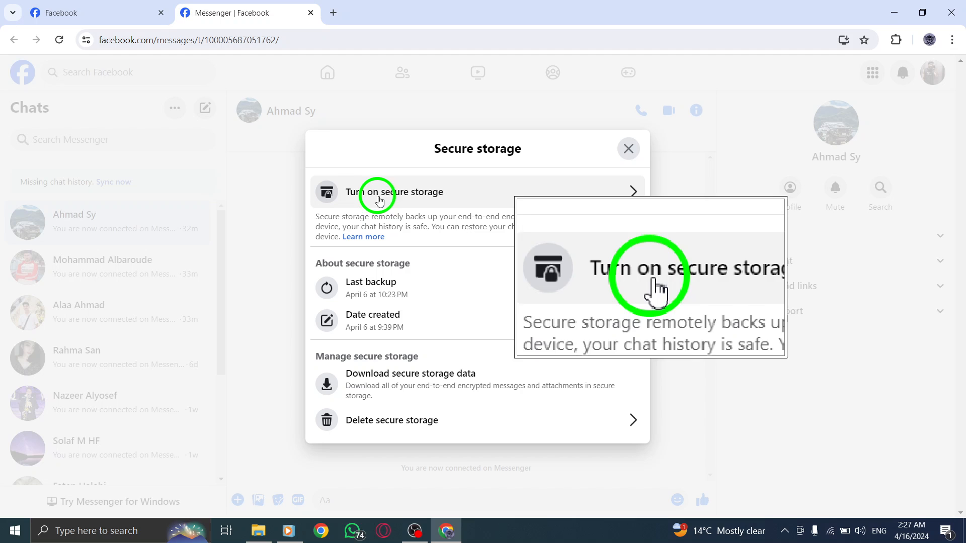
left_click(380, 191)
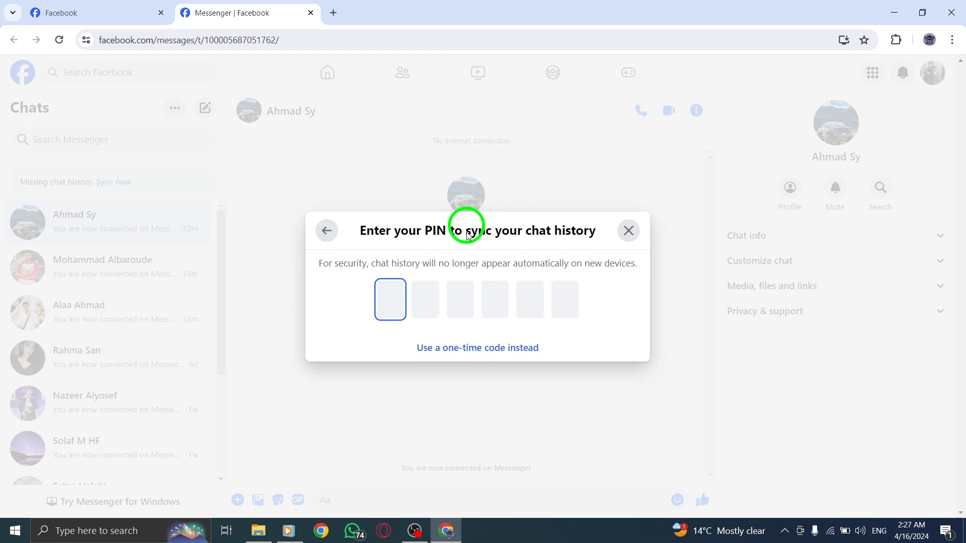
mouse_move(444, 270)
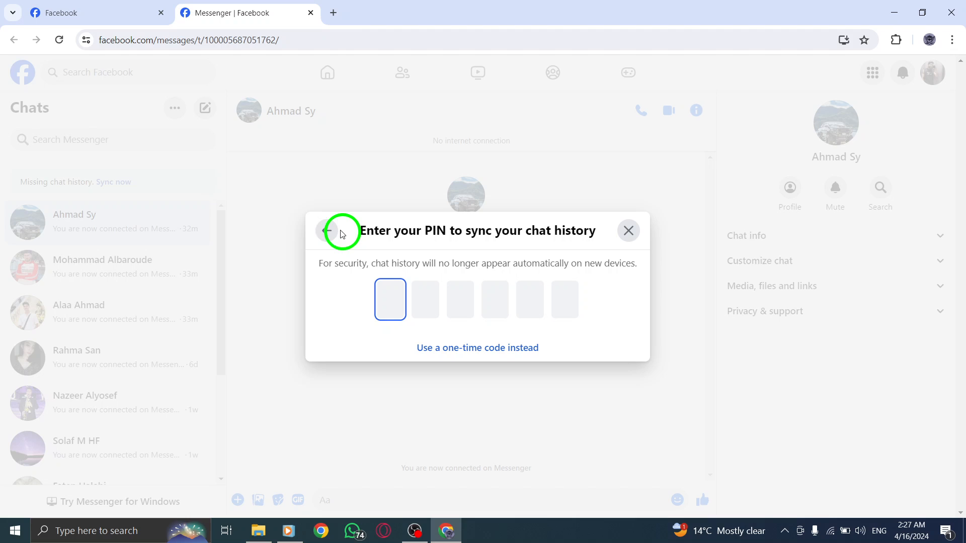
Back out of the PIN prompt to the Secure storage overview with its backup dates.
left_click(327, 231)
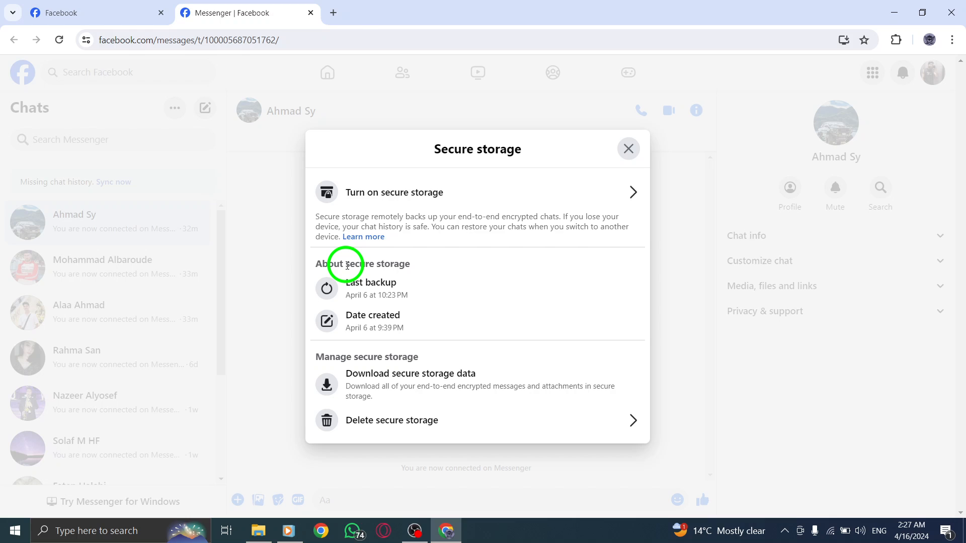
mouse_move(327, 286)
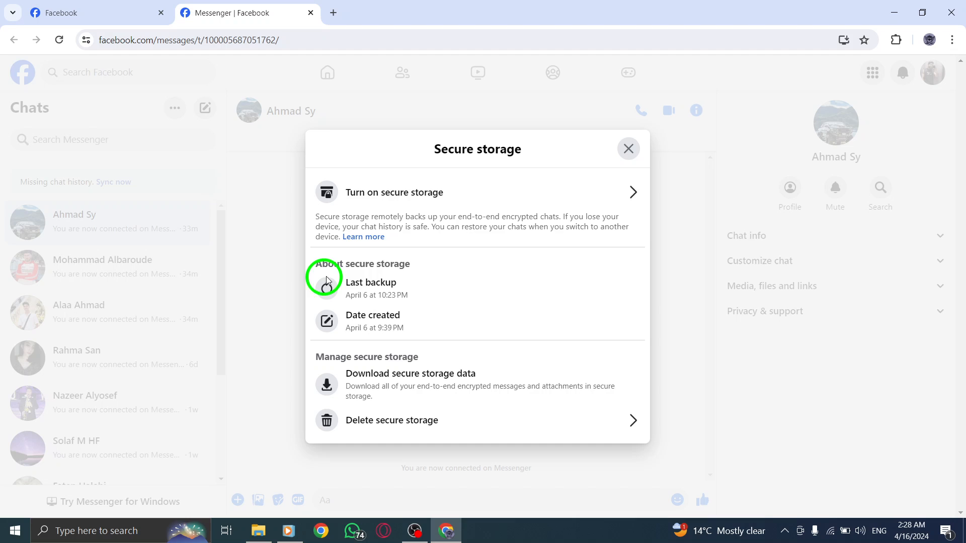
Dismiss the Secure storage dialog and return to the Facebook home feed.
left_click(627, 148)
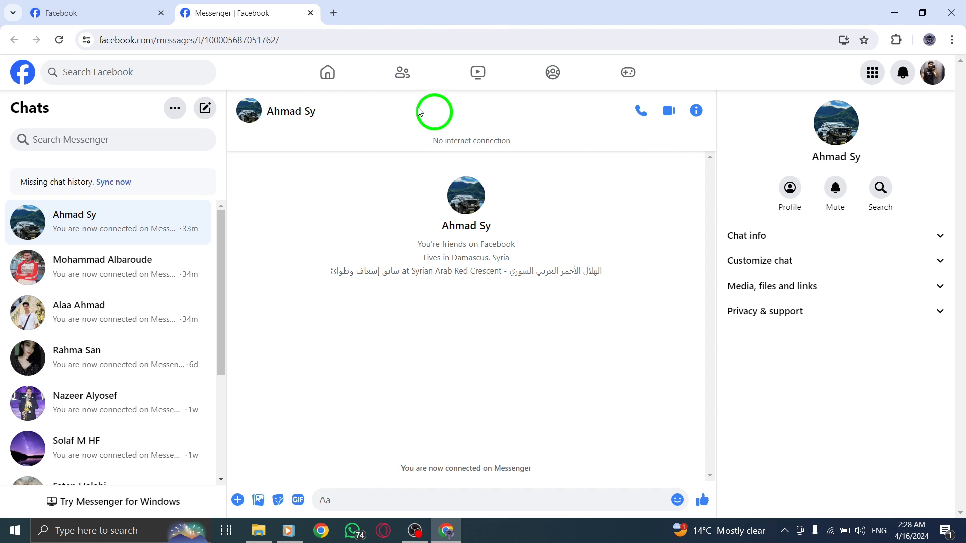
left_click(93, 12)
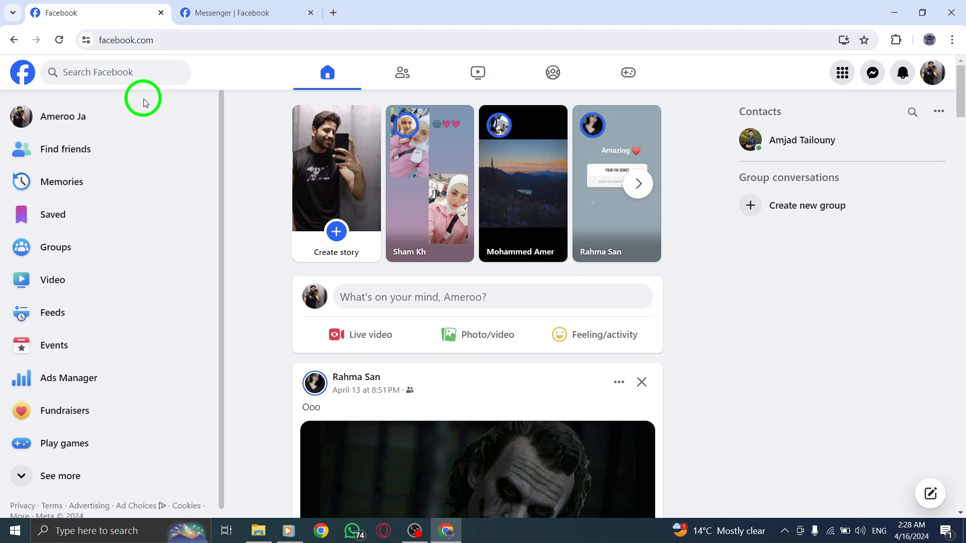
mouse_move(152, 105)
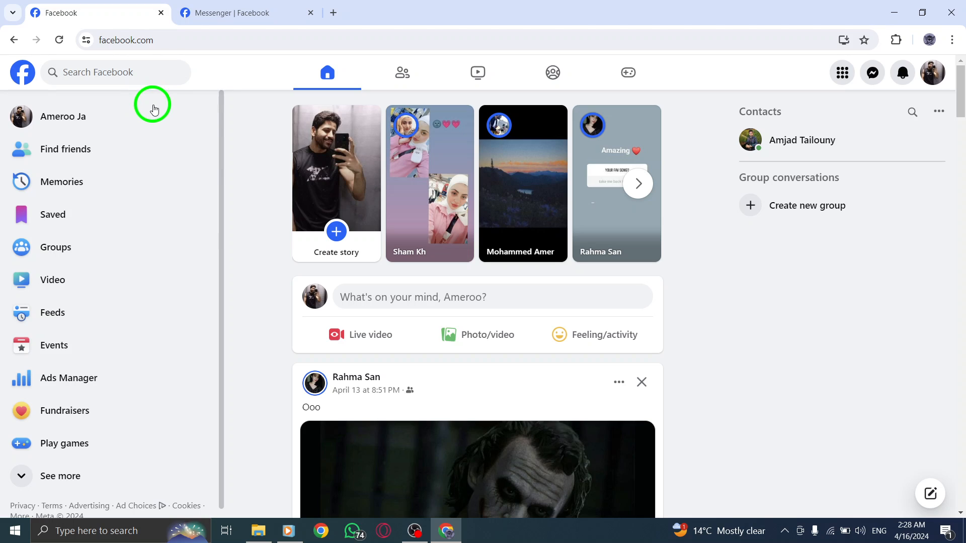
mouse_move(233, 143)
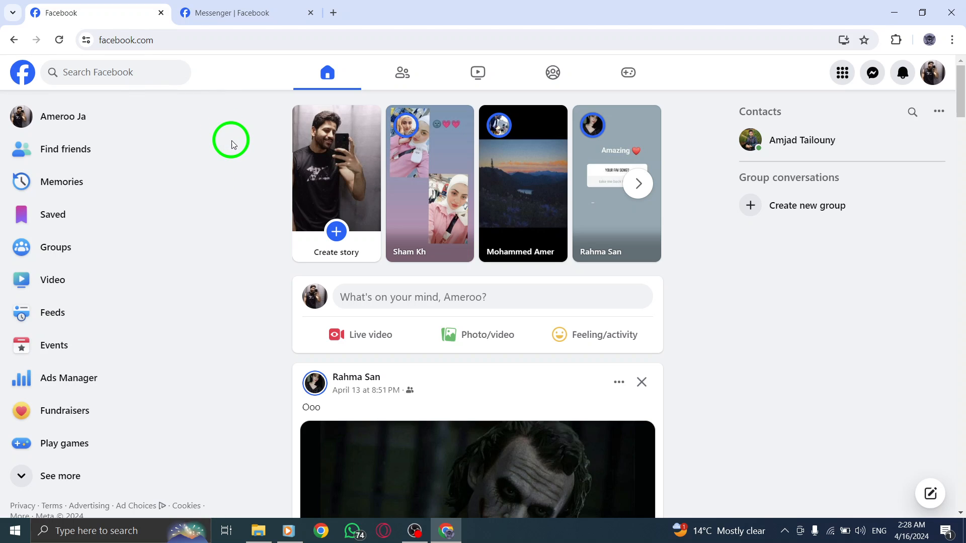